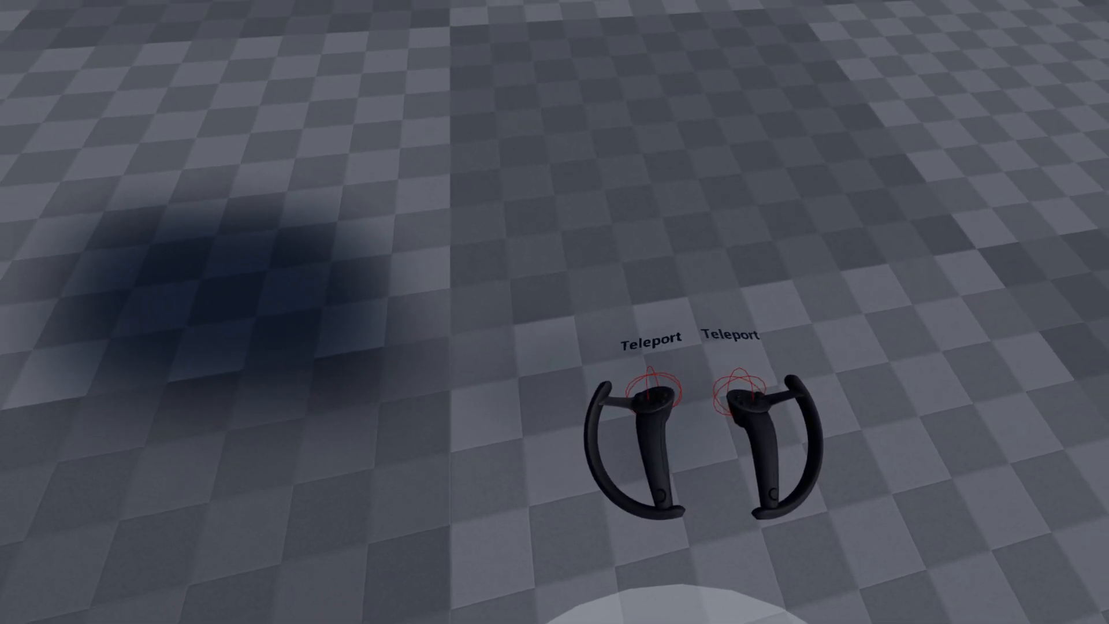
left_click(658, 389)
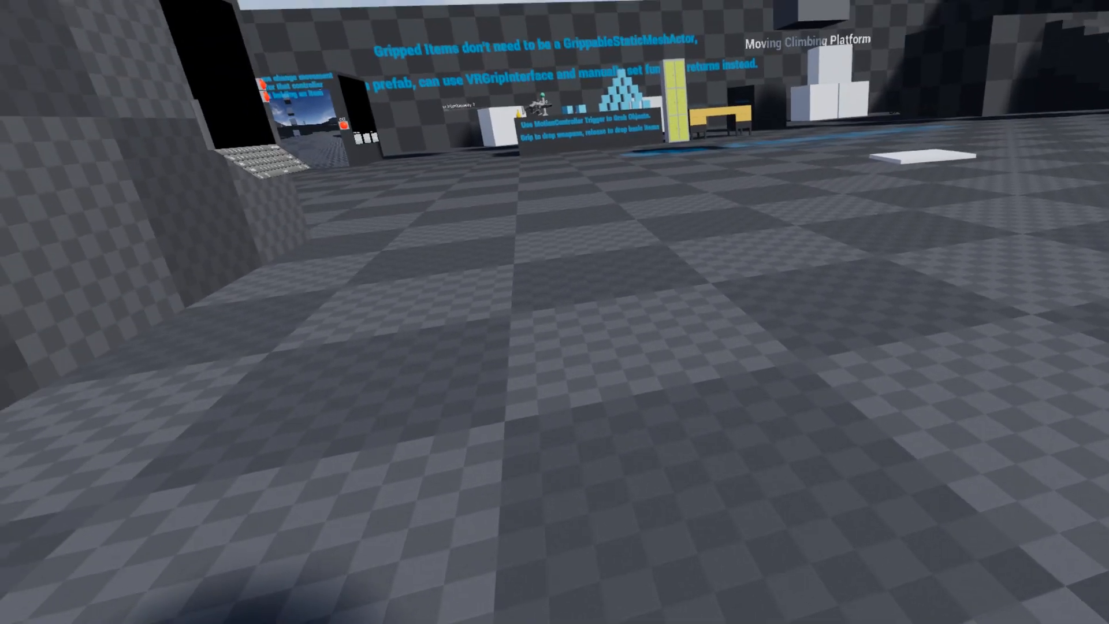